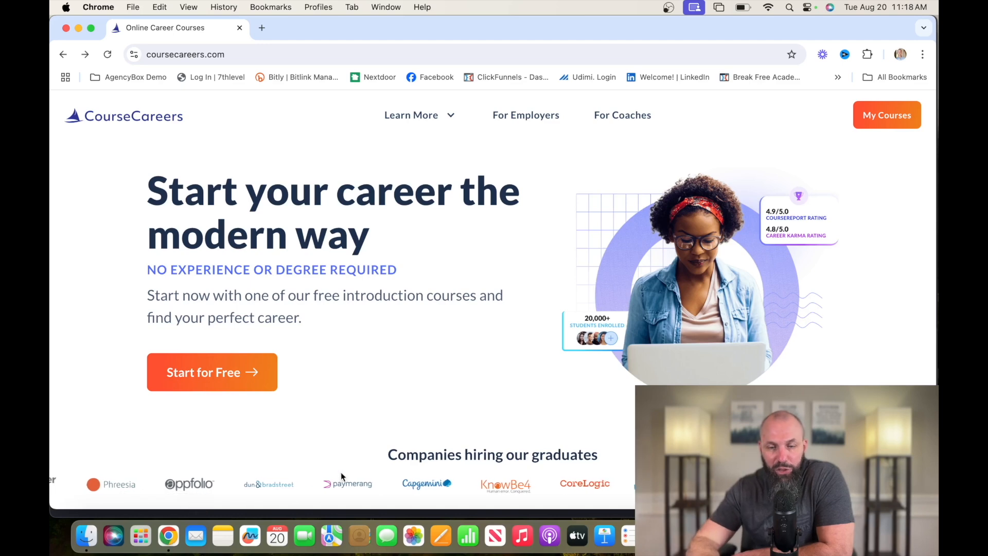
# Scroll the home page down to the career course cards with salaries, prices and competition levels
pyautogui.scroll(-3)
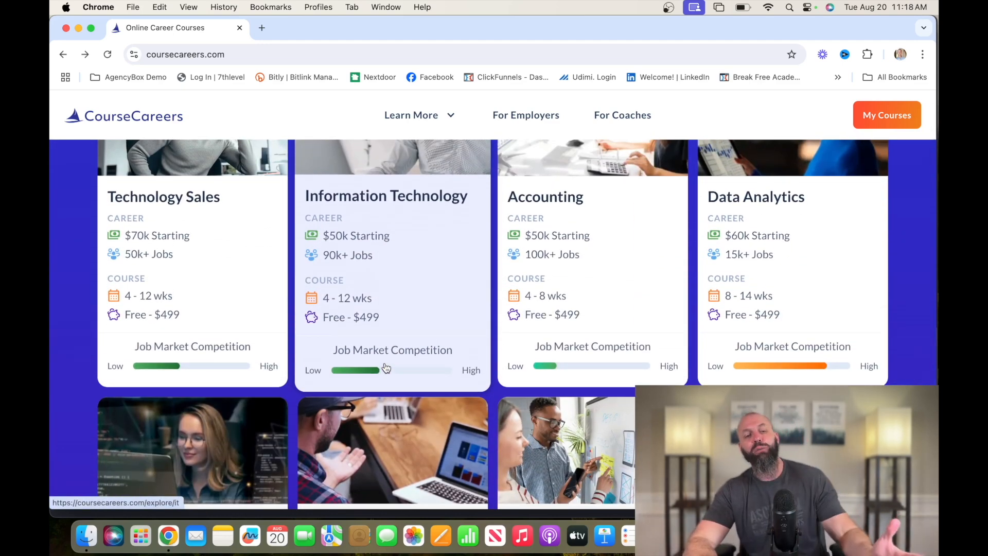
pyautogui.scroll(-3)
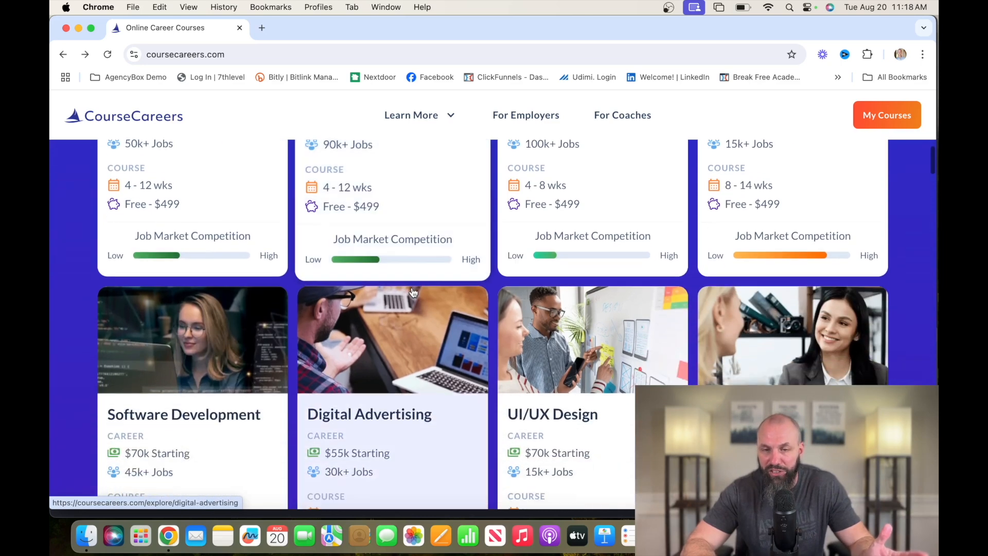
pyautogui.scroll(-3)
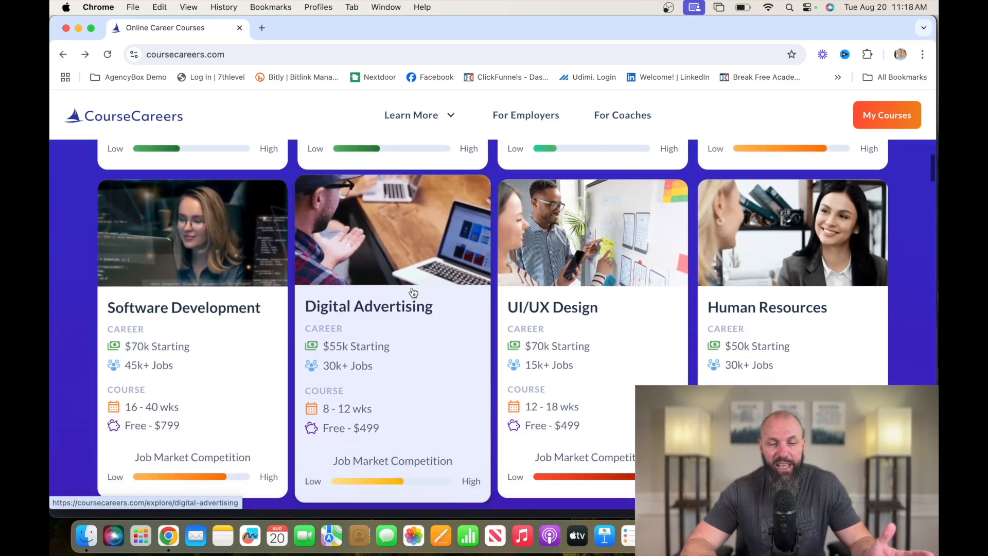
pyautogui.scroll(-3)
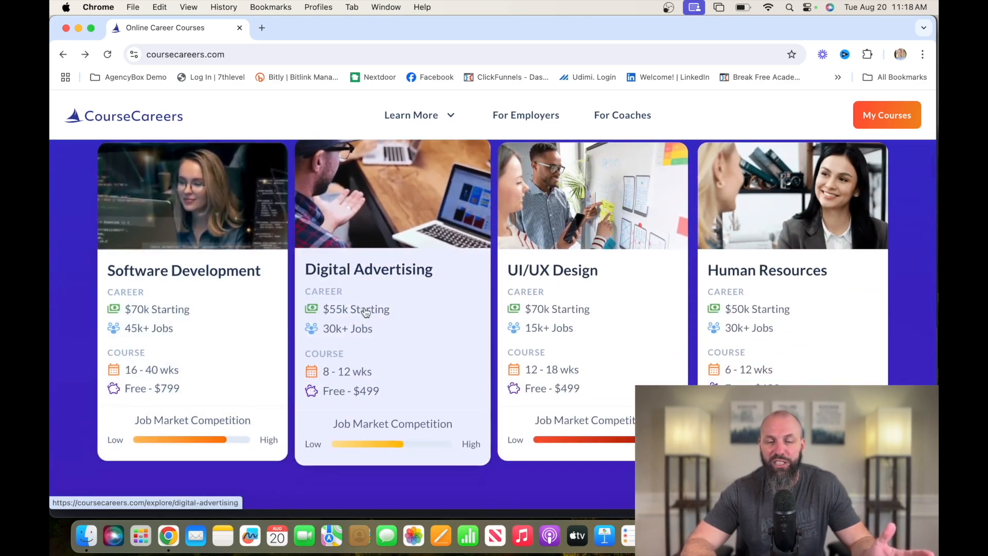
pyautogui.moveTo(613, 321)
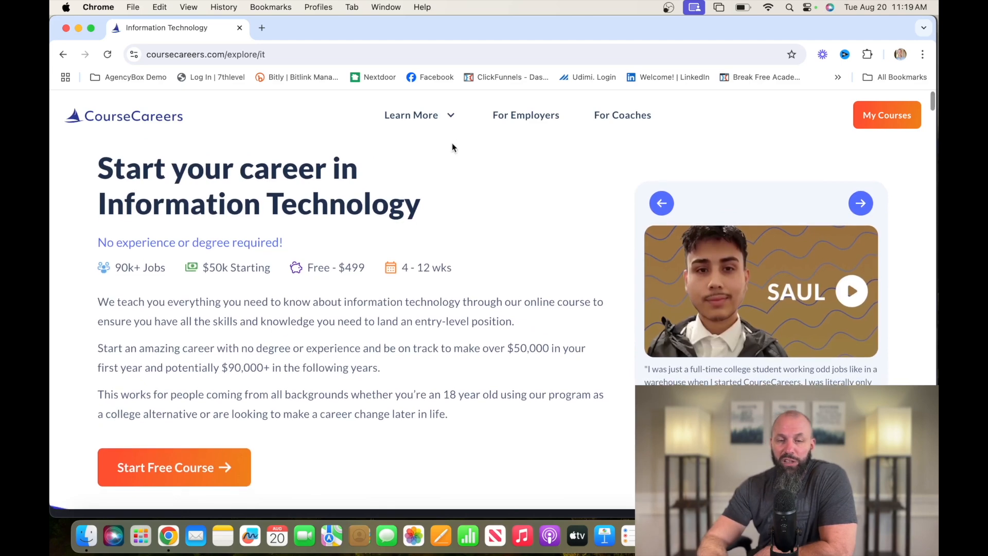
# Scroll the IT page to Pricing: $150 payment plan, free intro course, $499 one-time payment
pyautogui.click(411, 115)
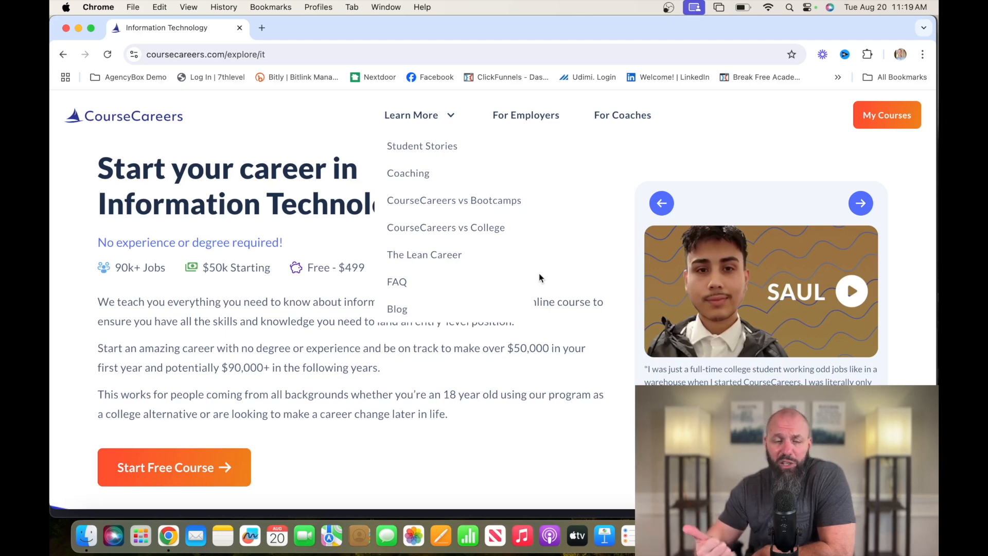
pyautogui.scroll(-3)
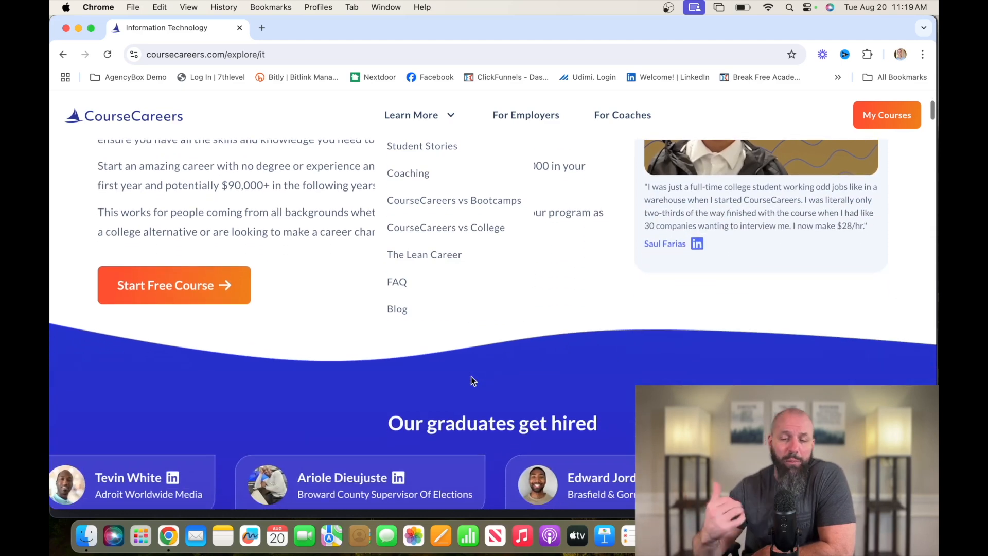
pyautogui.scroll(-3)
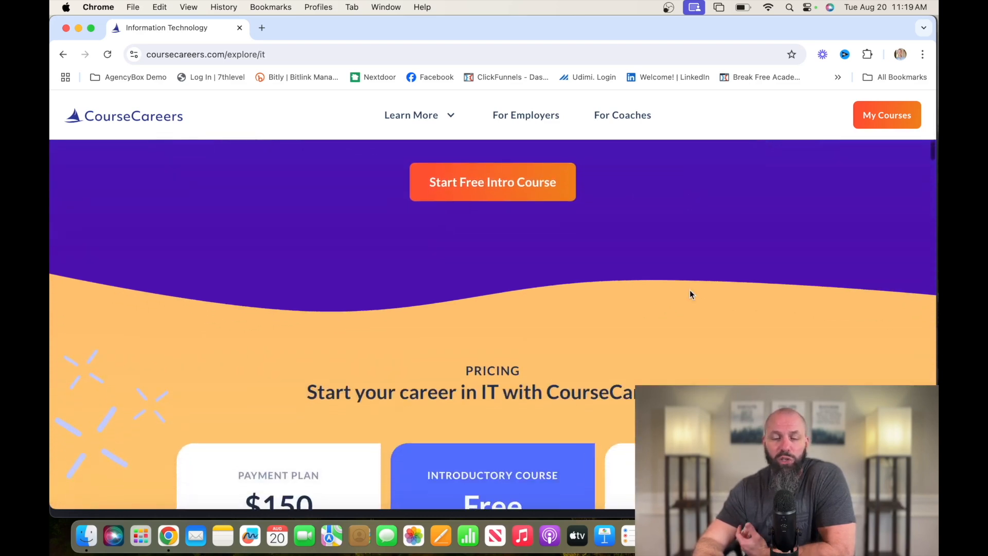
pyautogui.scroll(-3)
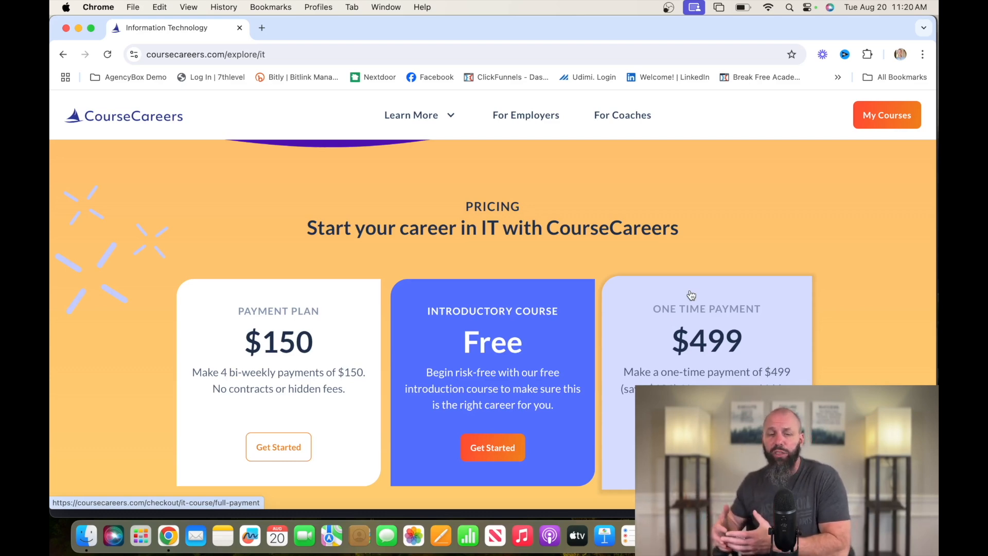
pyautogui.moveTo(772, 259)
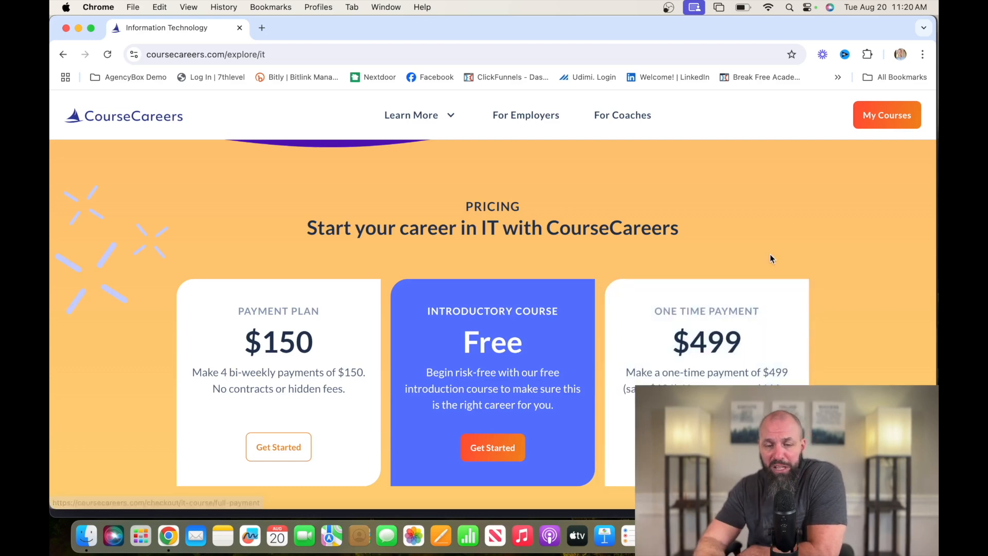
pyautogui.scroll(-3)
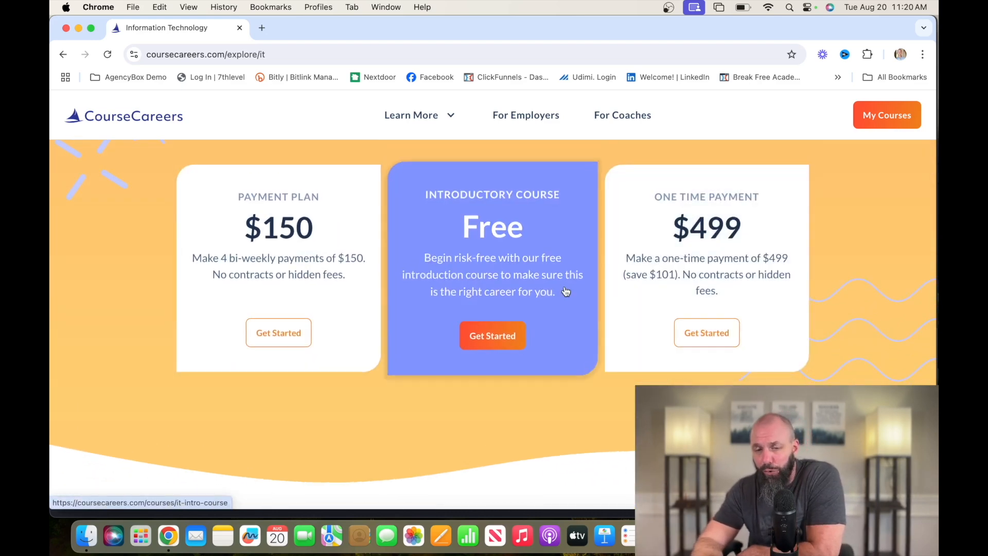
pyautogui.moveTo(736, 205)
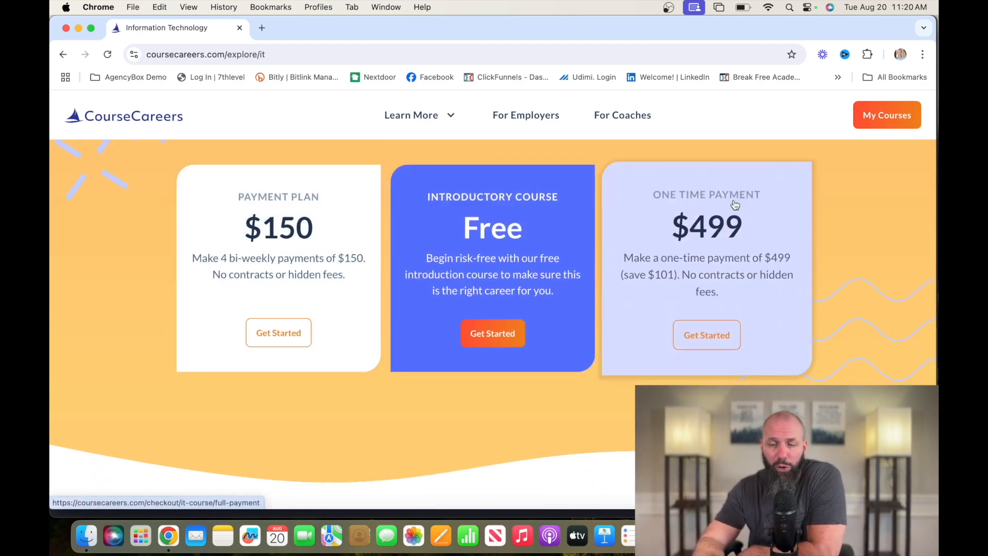
pyautogui.moveTo(658, 248)
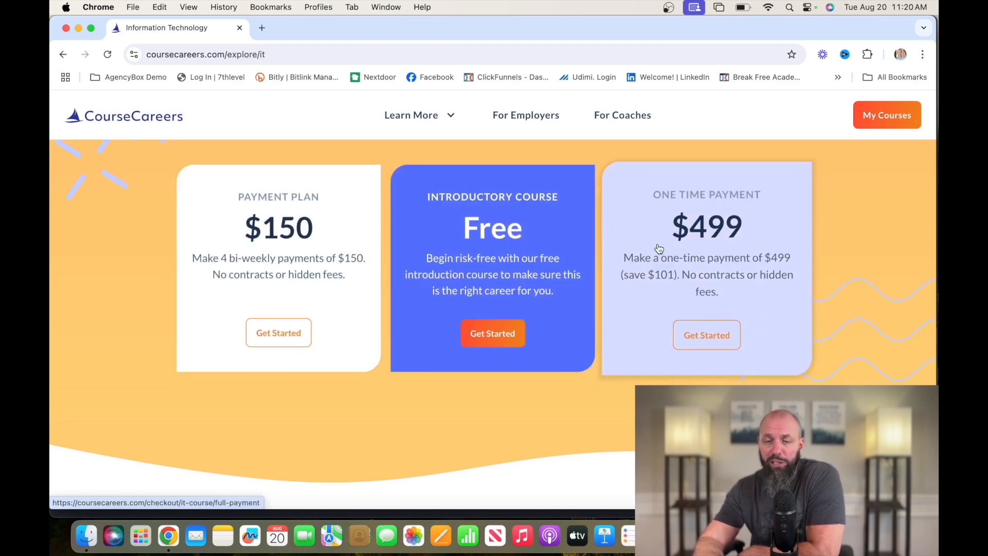
# Scroll past the IT career path salary chart to the 'Day in the Life' schedule
pyautogui.scroll(-3)
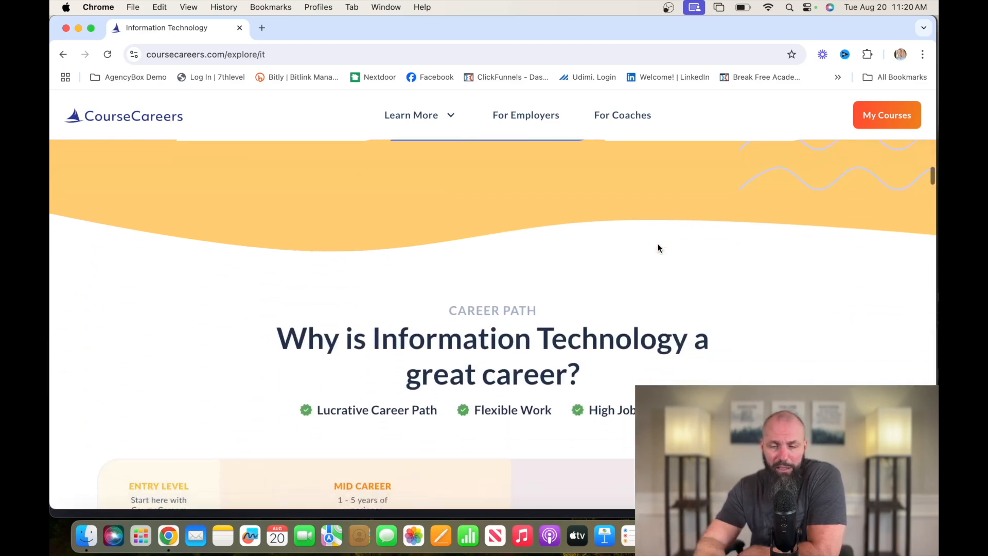
pyautogui.scroll(-3)
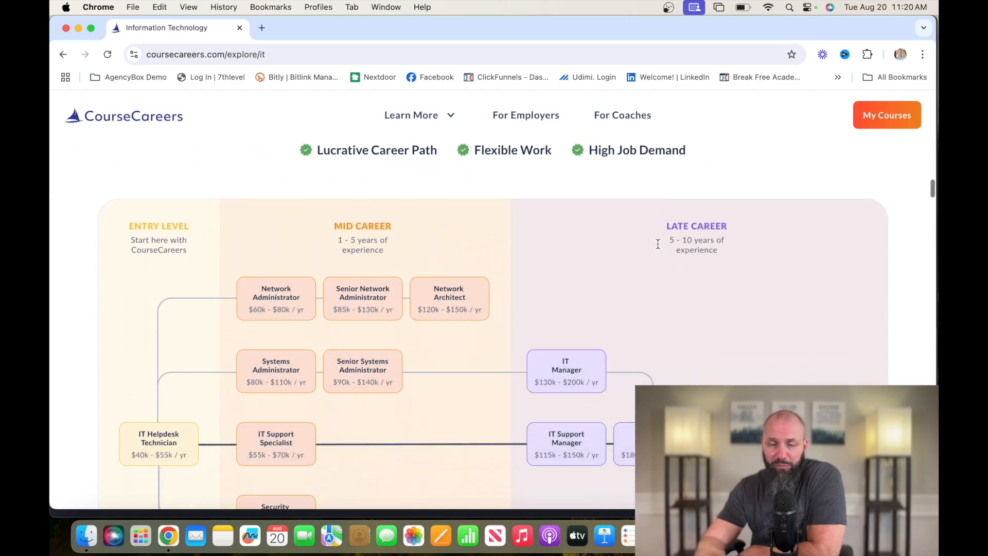
pyautogui.scroll(-3)
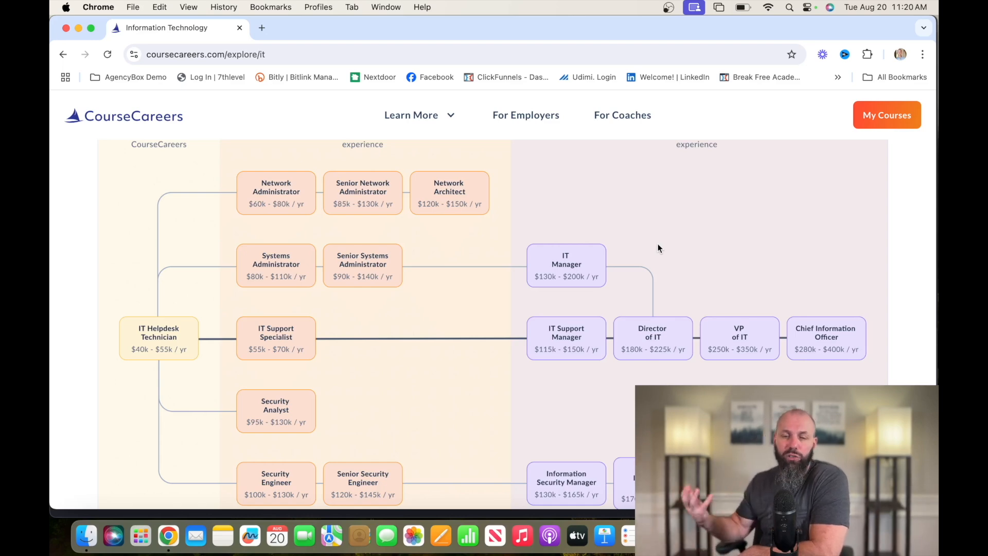
pyautogui.scroll(-3)
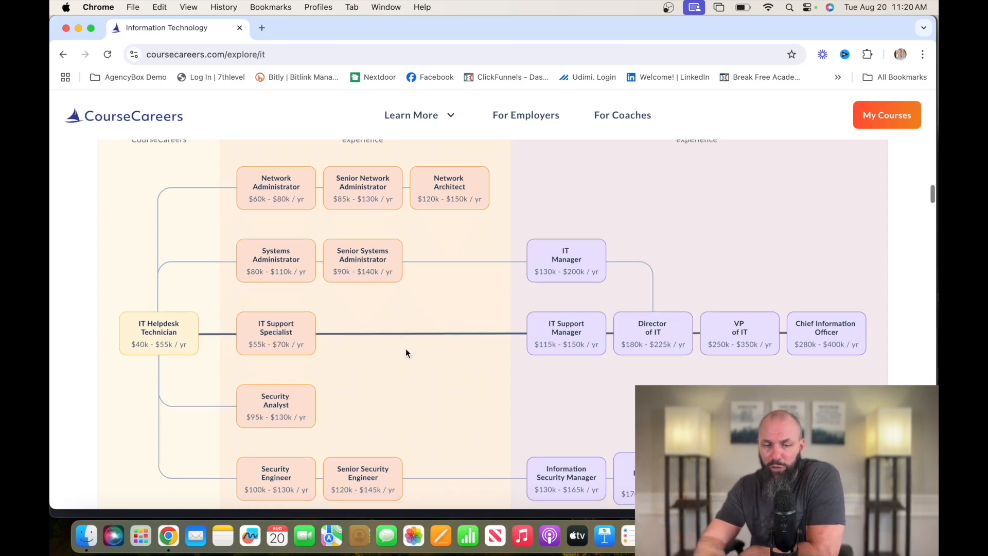
pyautogui.scroll(-3)
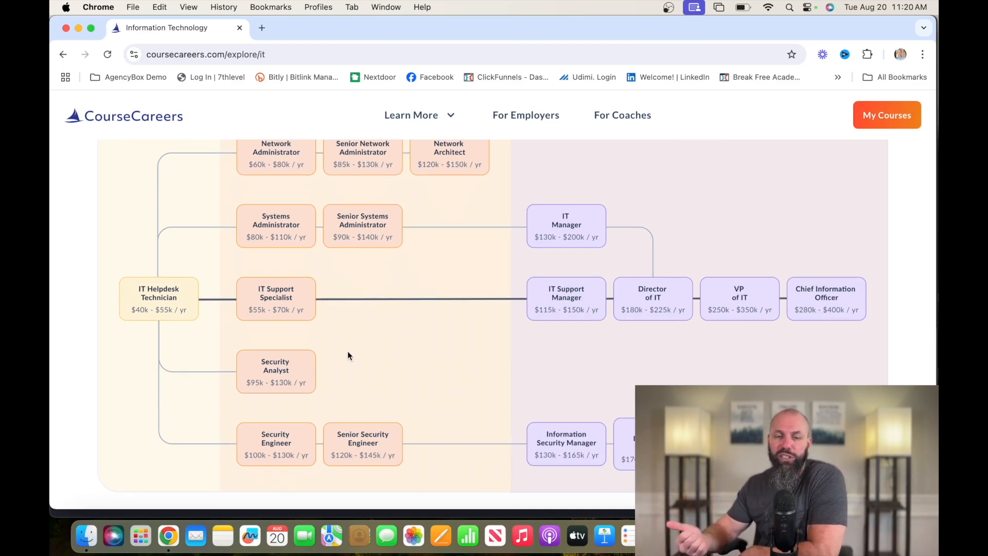
pyautogui.scroll(-3)
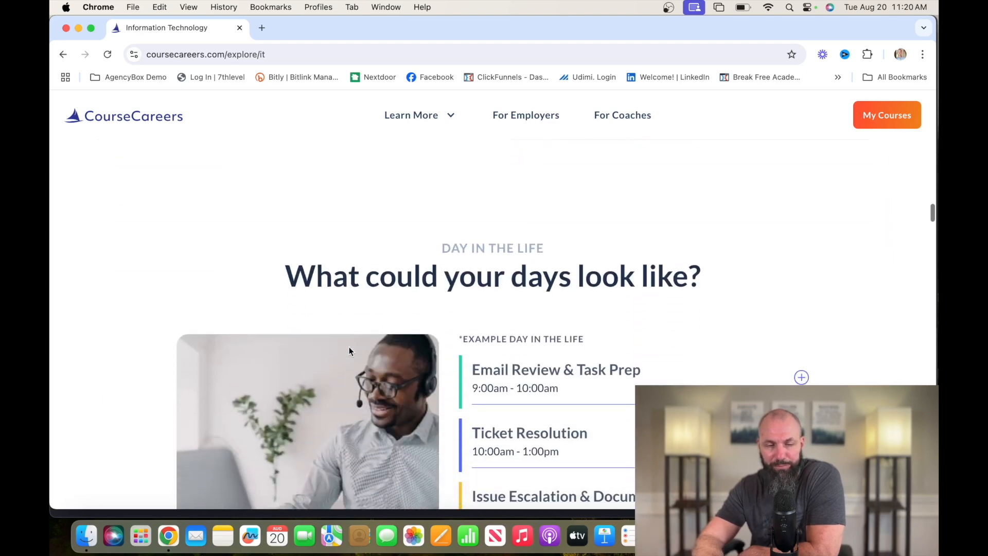
# Open the IT dashboard and scroll past the 100% intro course to Full Course Modules 1–2
pyautogui.click(888, 115)
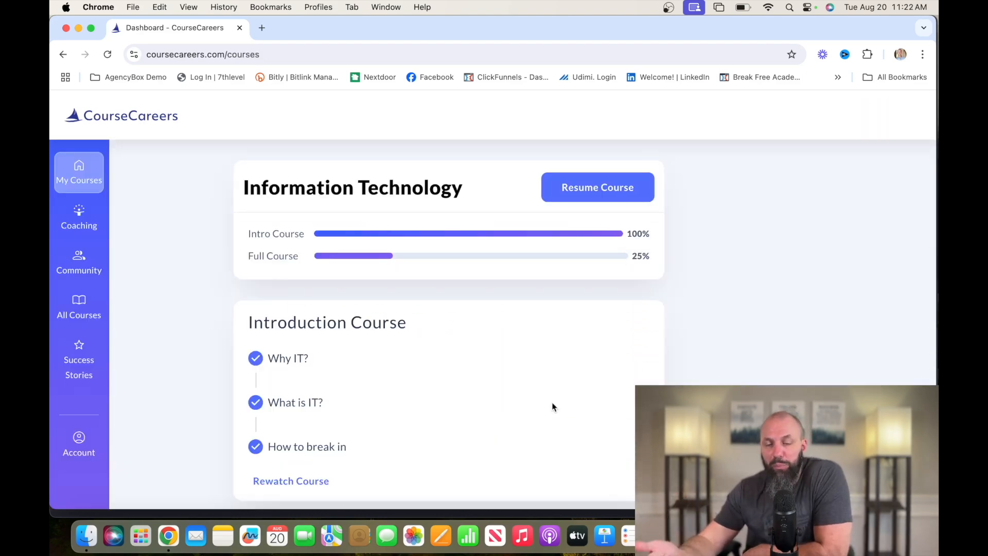
pyautogui.moveTo(554, 402)
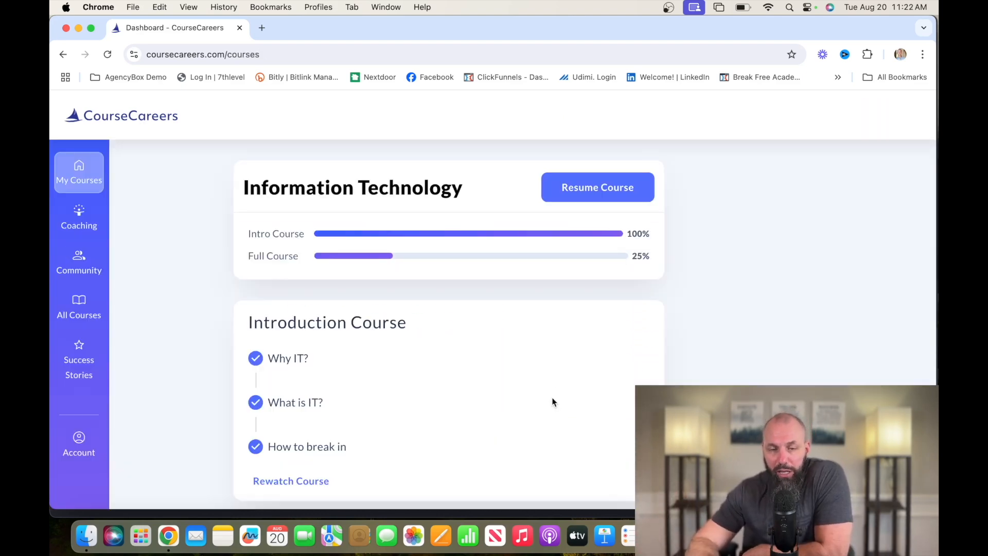
pyautogui.scroll(-3)
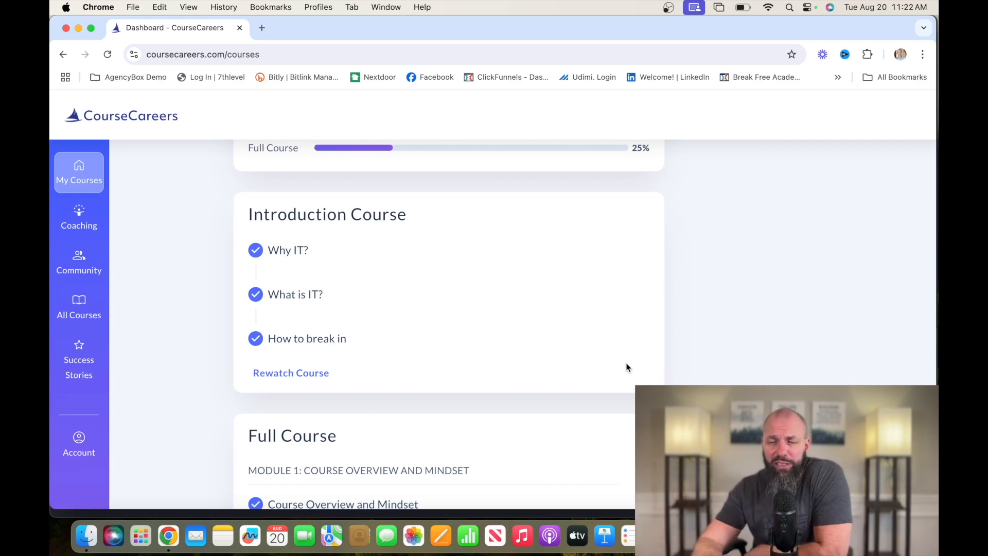
pyautogui.scroll(-3)
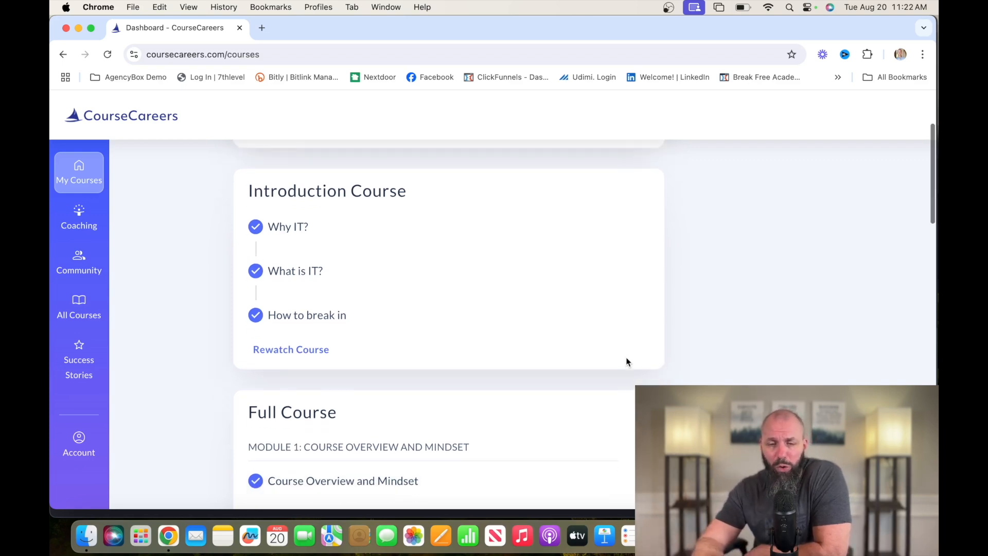
pyautogui.scroll(-3)
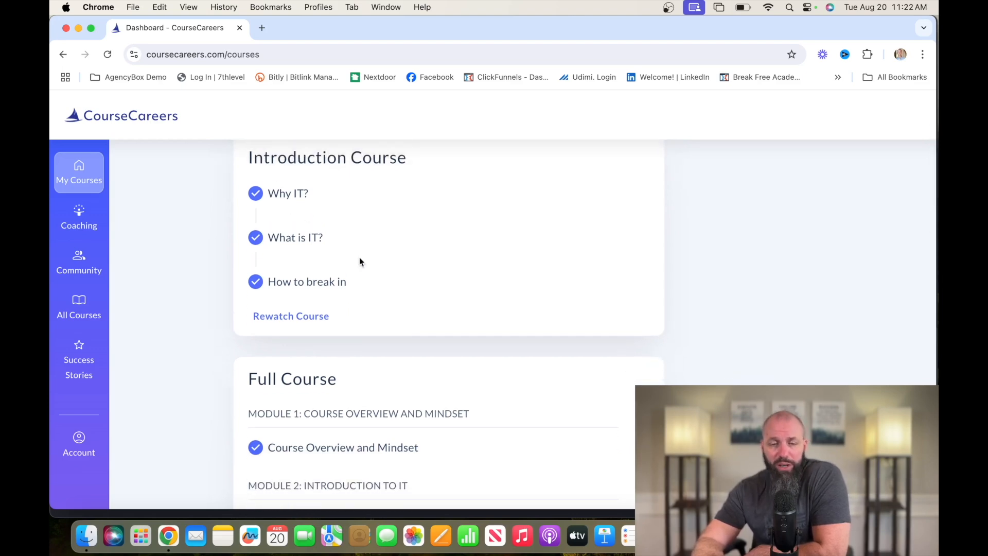
pyautogui.scroll(-3)
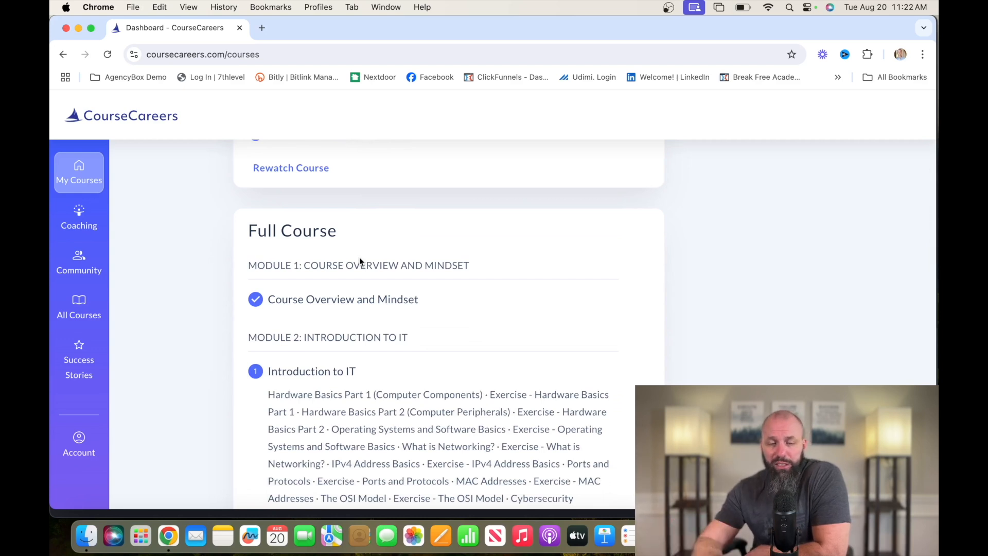
pyautogui.scroll(-3)
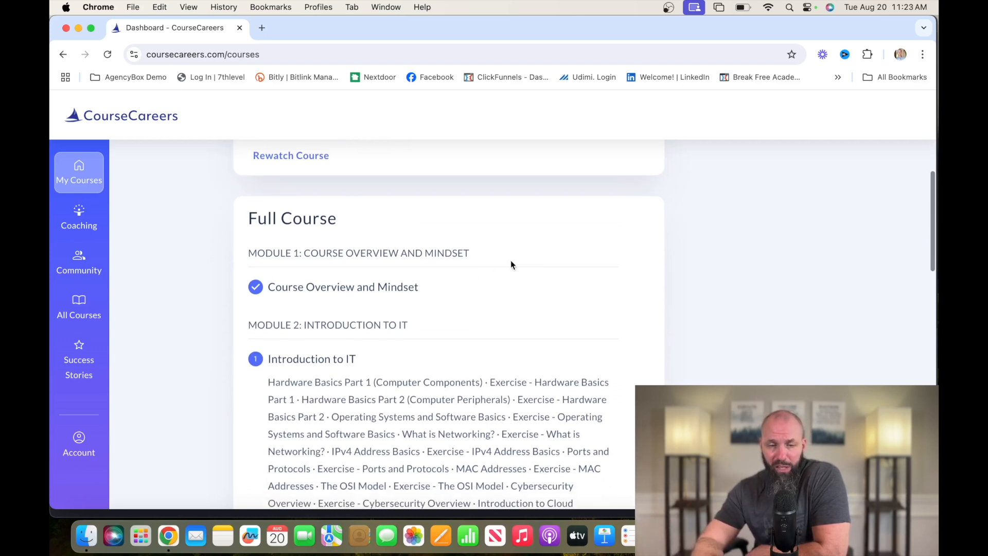
# Scroll past Module 2's IT topic lessons to Module 3 Day-to-Day and Module 4 Labs
pyautogui.scroll(-3)
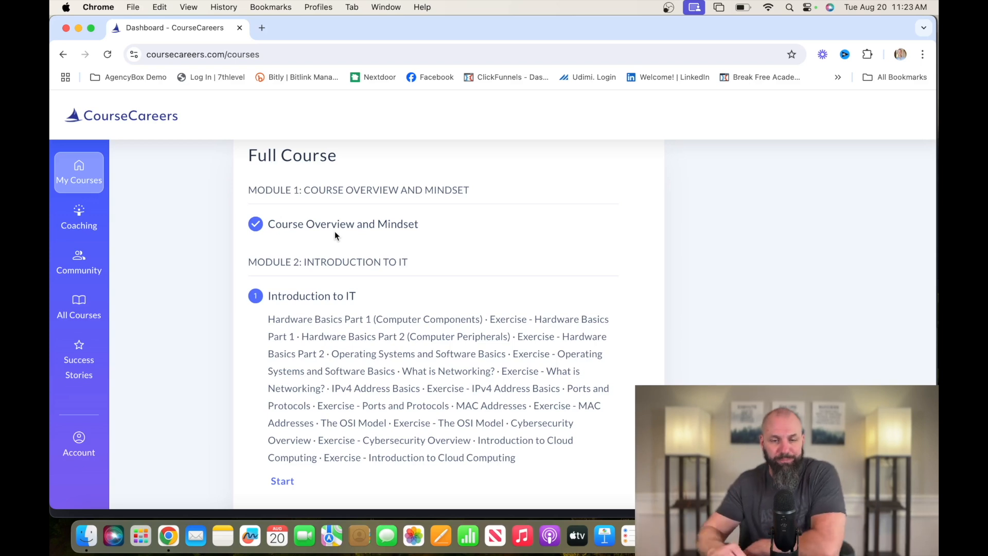
pyautogui.scroll(-3)
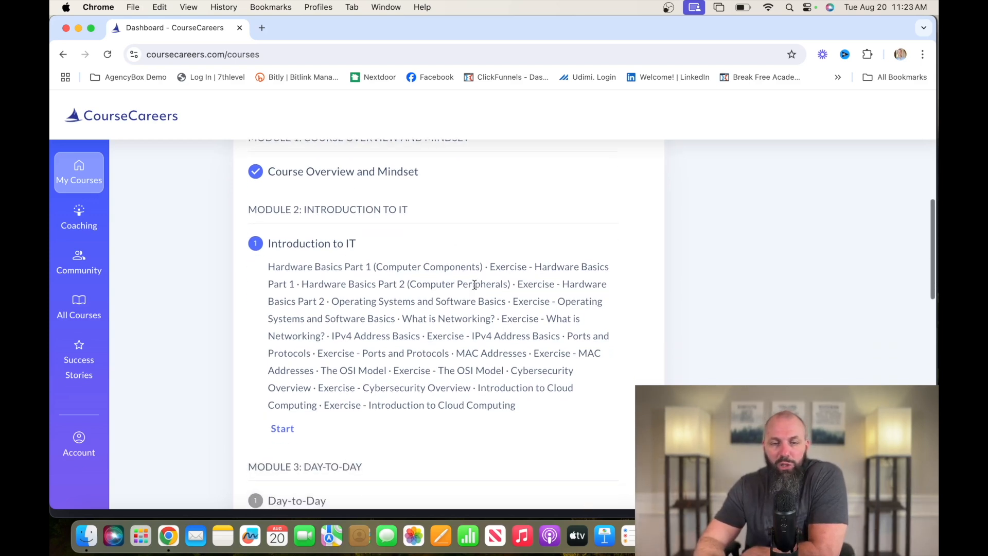
pyautogui.scroll(-3)
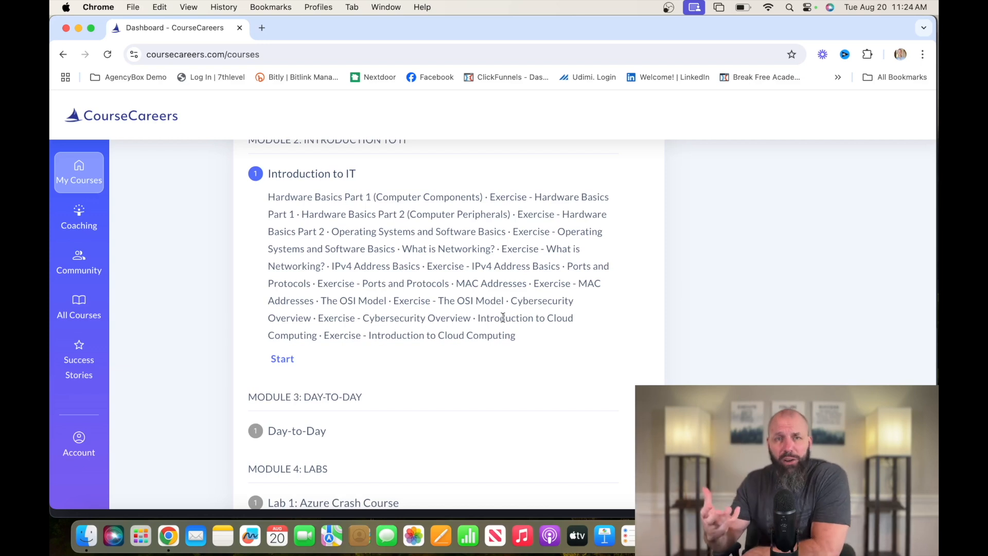
pyautogui.scroll(-3)
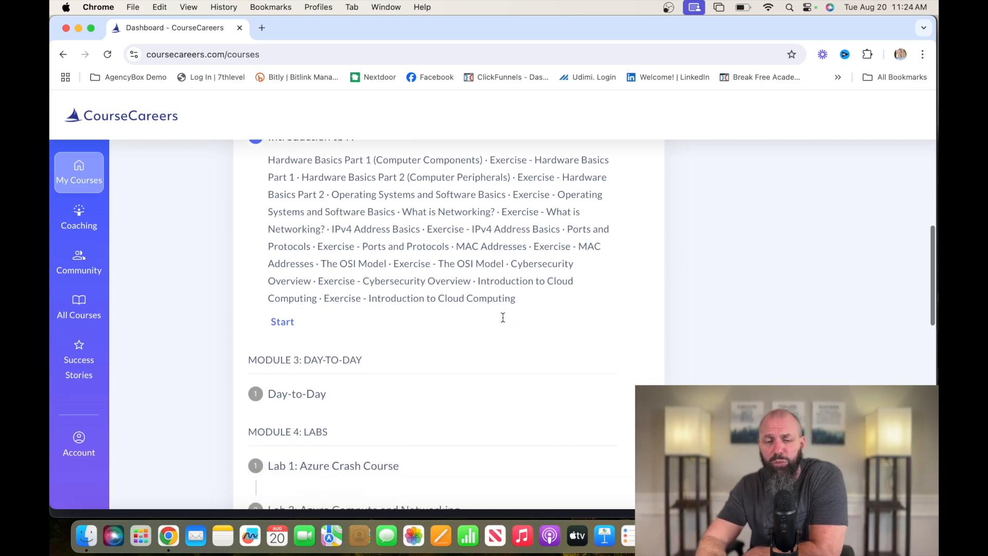
pyautogui.scroll(-3)
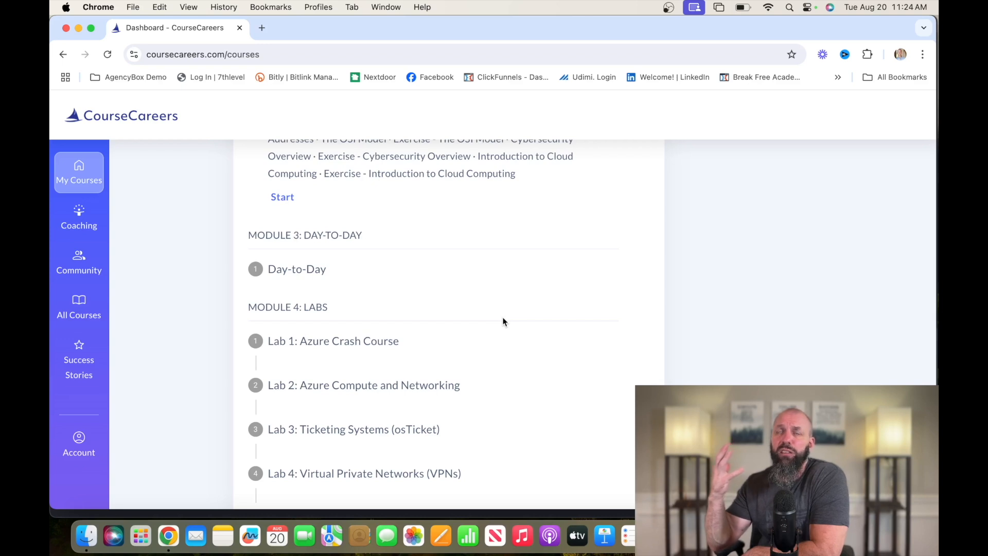
# Scroll through Module 4 labs to Network File Shares, Modules 5–6 job hunt and Module 7
pyautogui.scroll(-3)
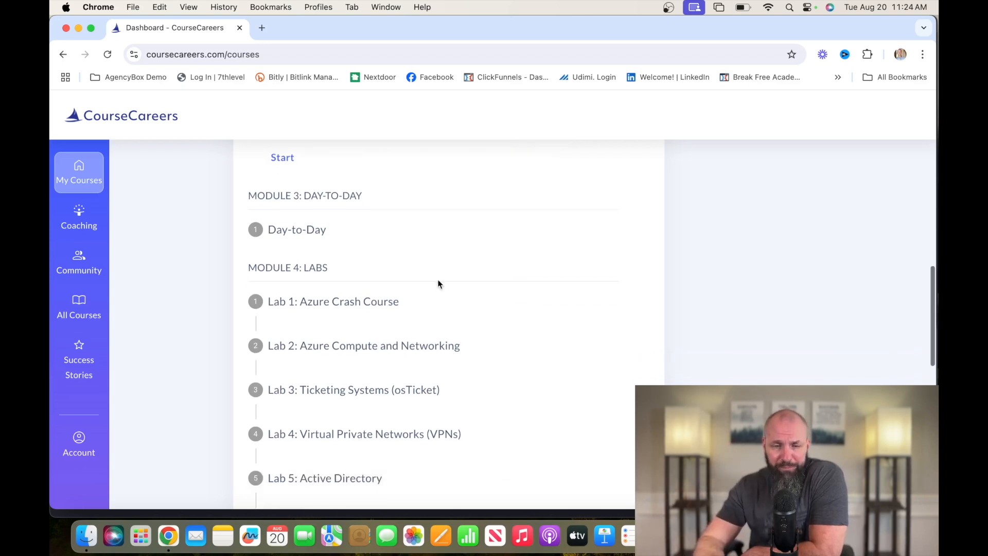
pyautogui.moveTo(311, 225)
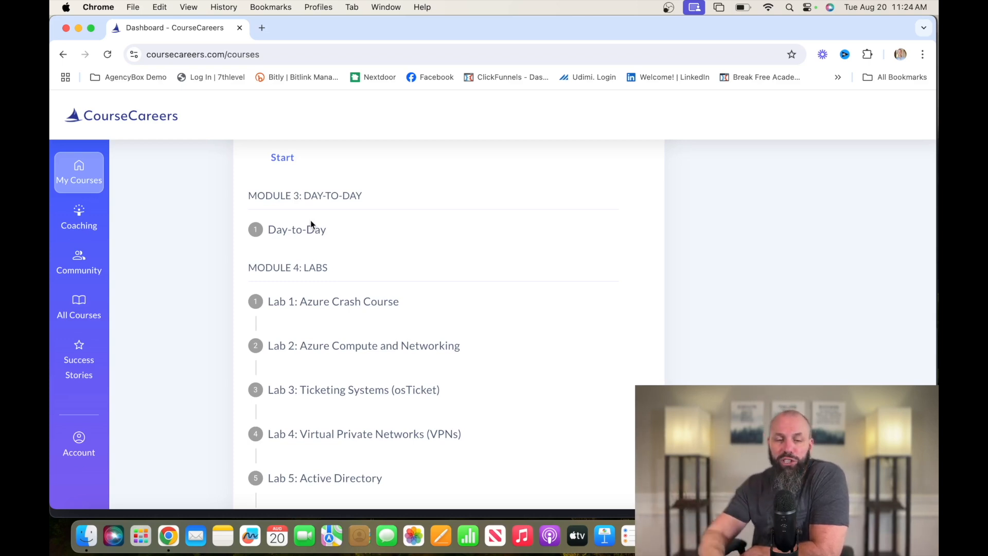
pyautogui.scroll(-3)
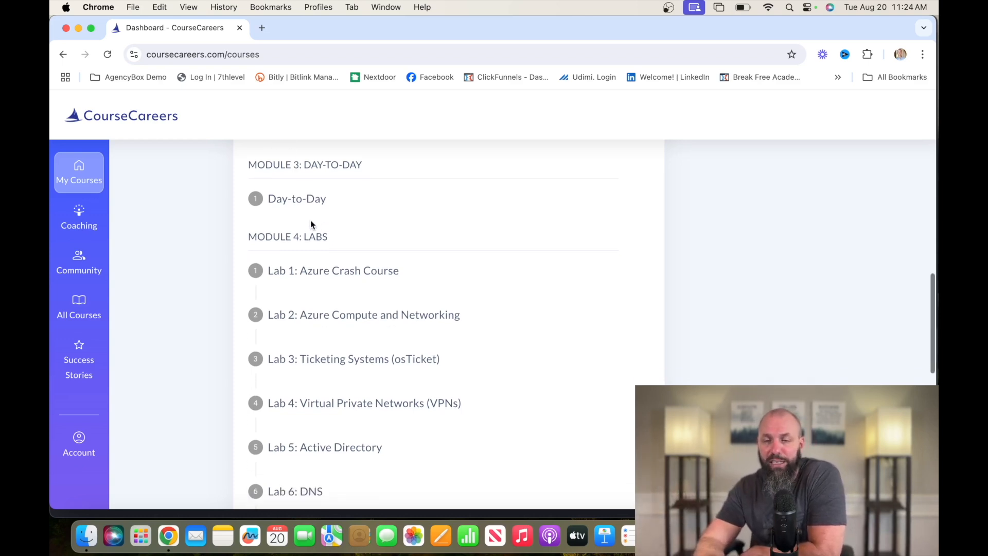
pyautogui.scroll(-3)
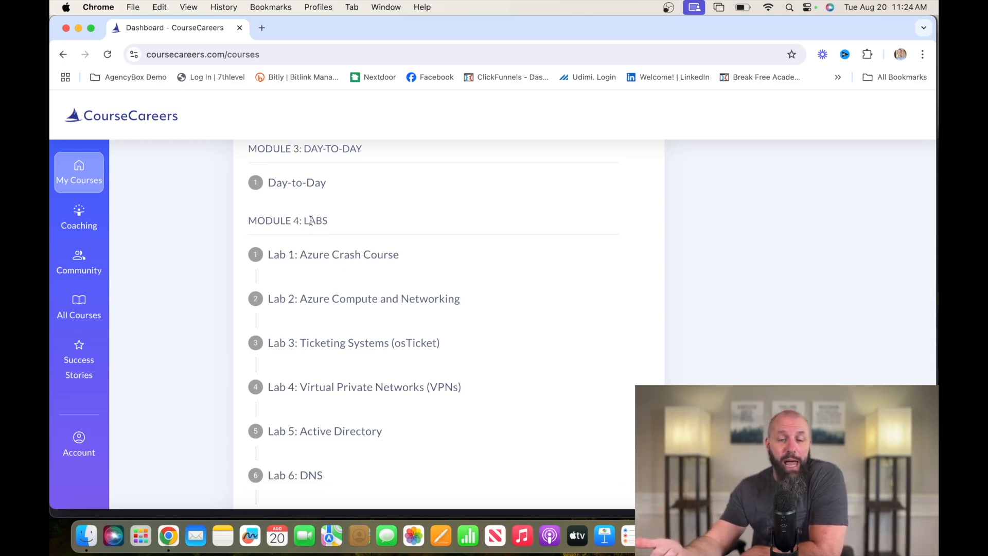
pyautogui.scroll(-3)
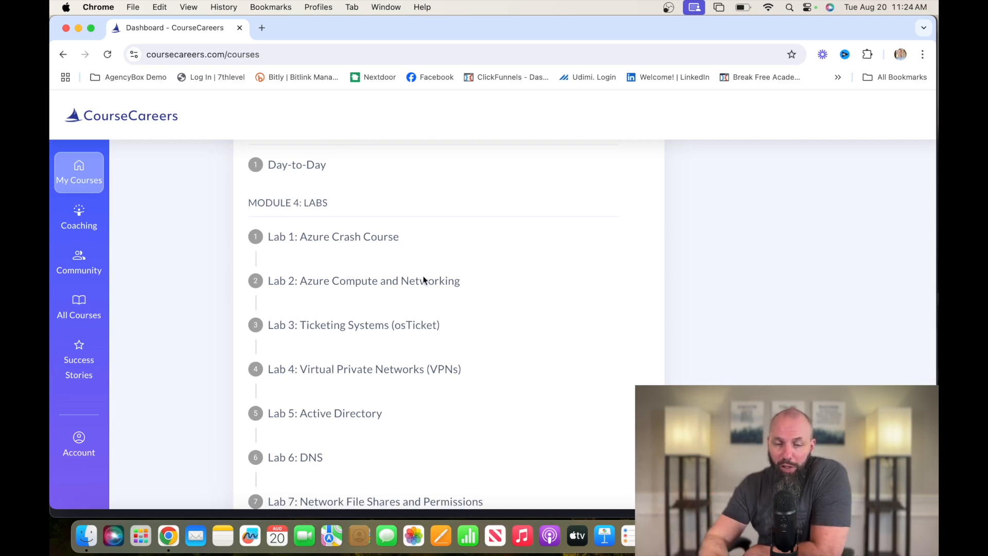
pyautogui.scroll(-3)
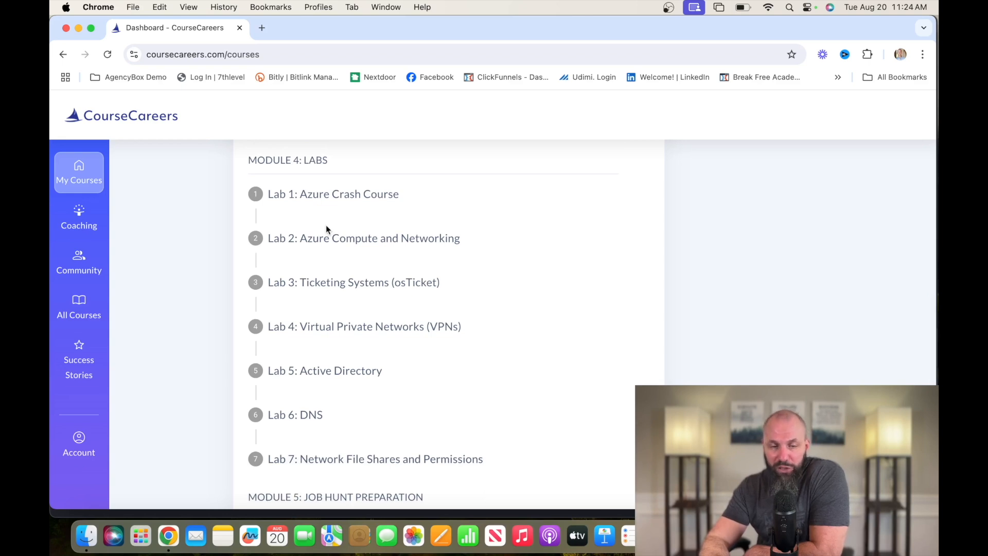
pyautogui.scroll(-3)
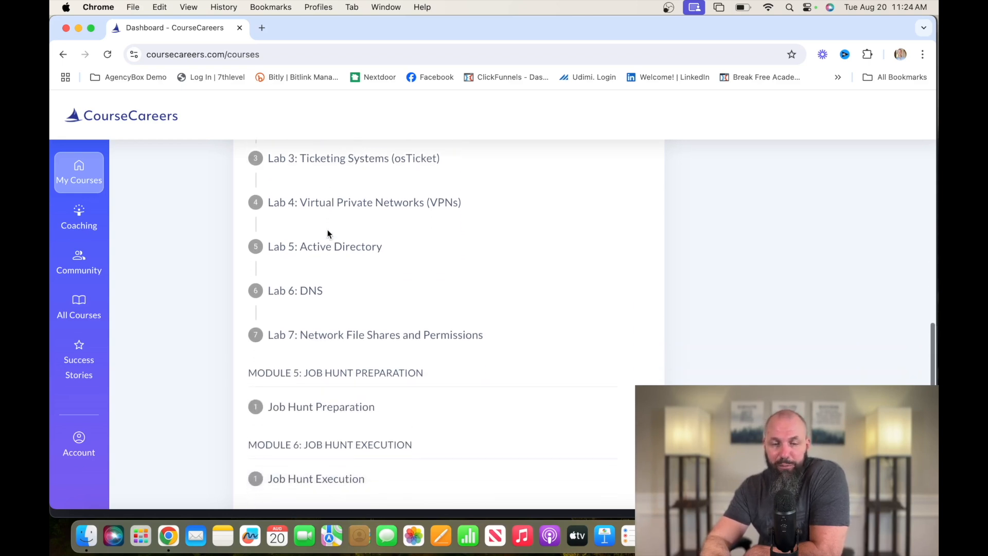
pyautogui.scroll(-3)
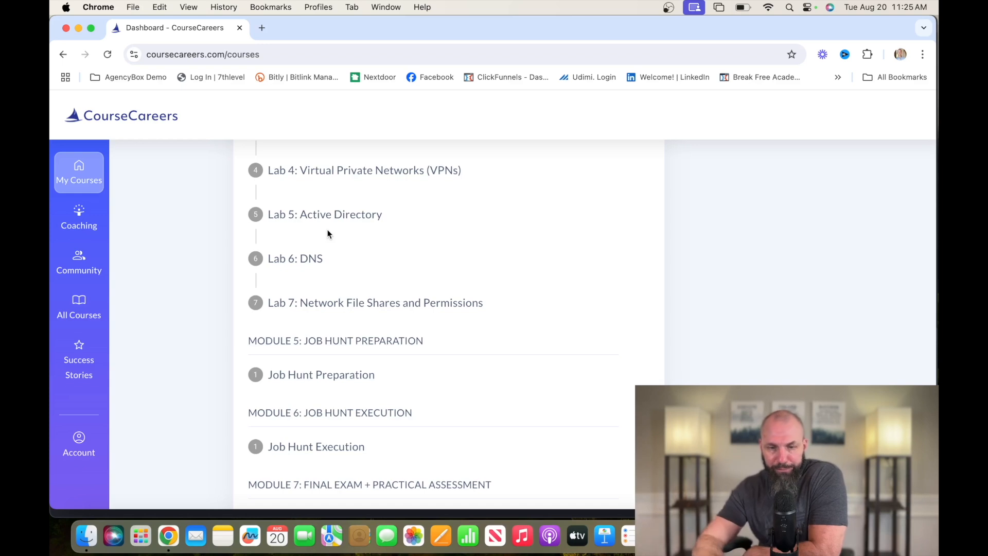
# Scroll to the end of the outline: Job Search Strategy, Graduate Portal and Beyond The Help Desk
pyautogui.scroll(-3)
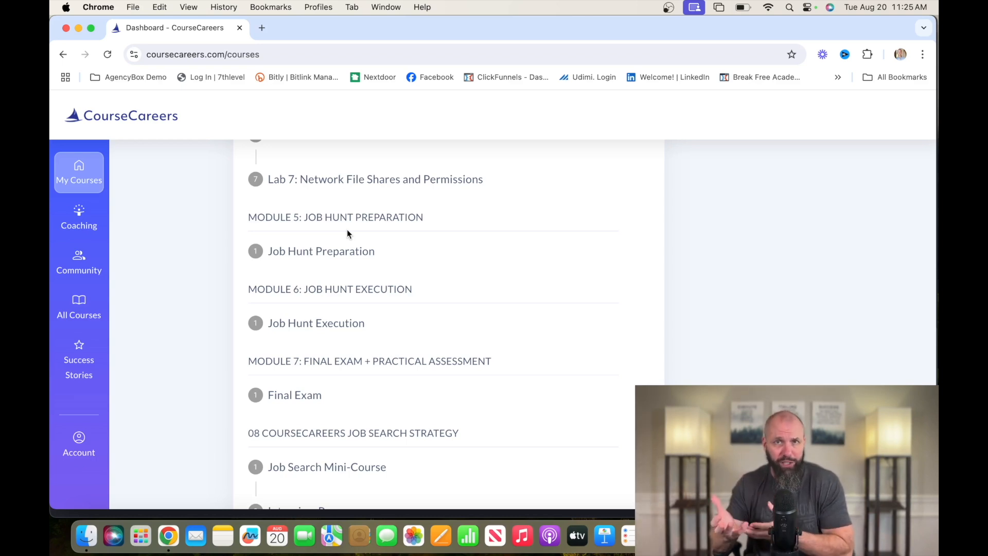
pyautogui.scroll(-3)
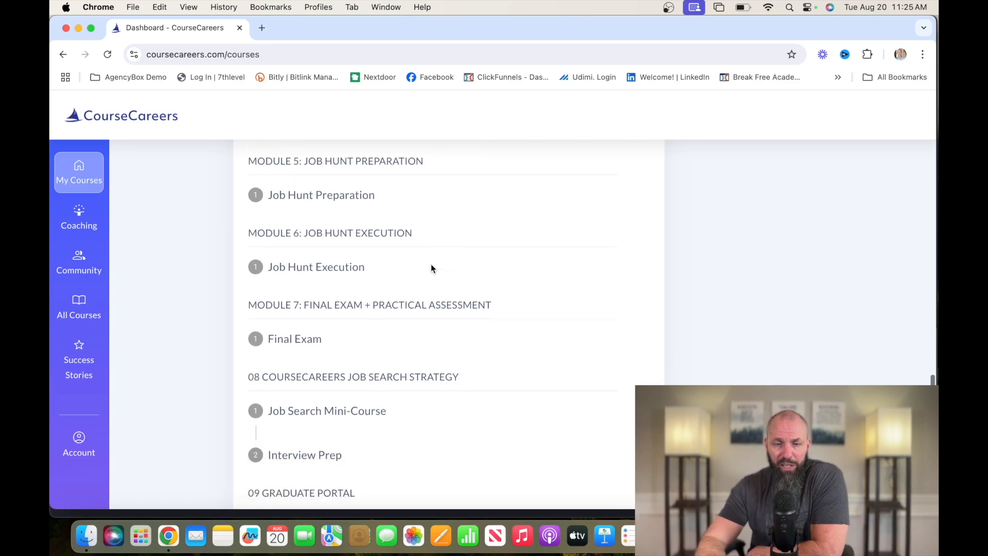
pyautogui.scroll(-3)
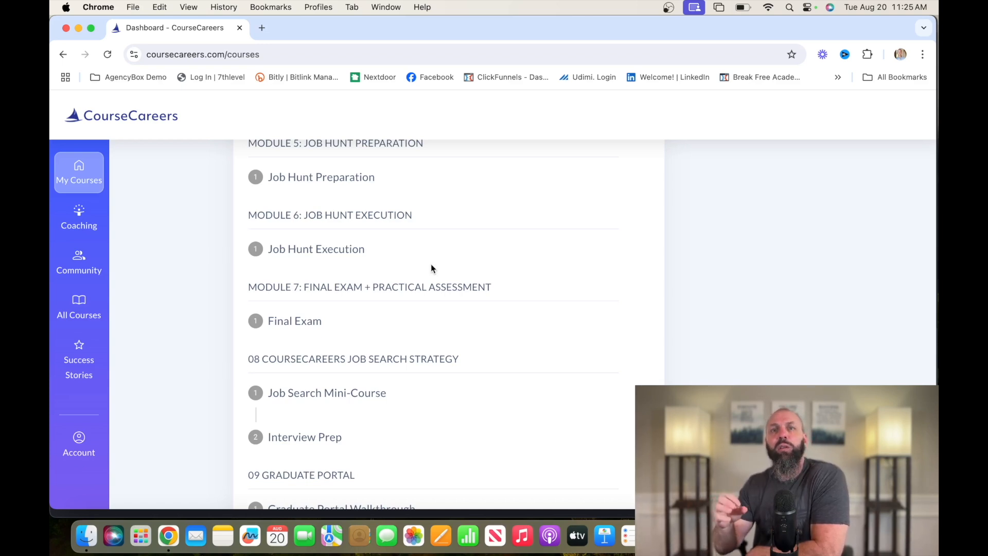
pyautogui.scroll(-3)
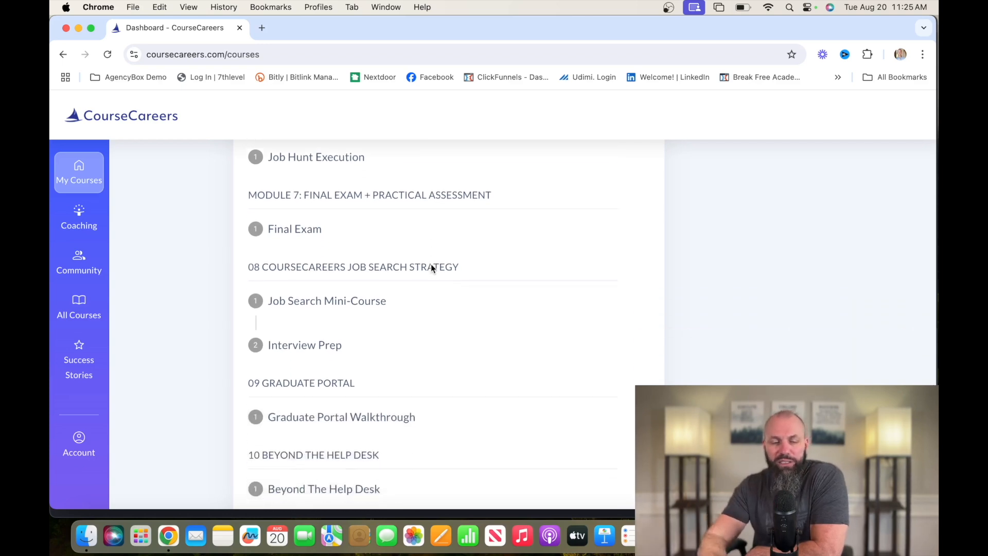
pyautogui.scroll(-3)
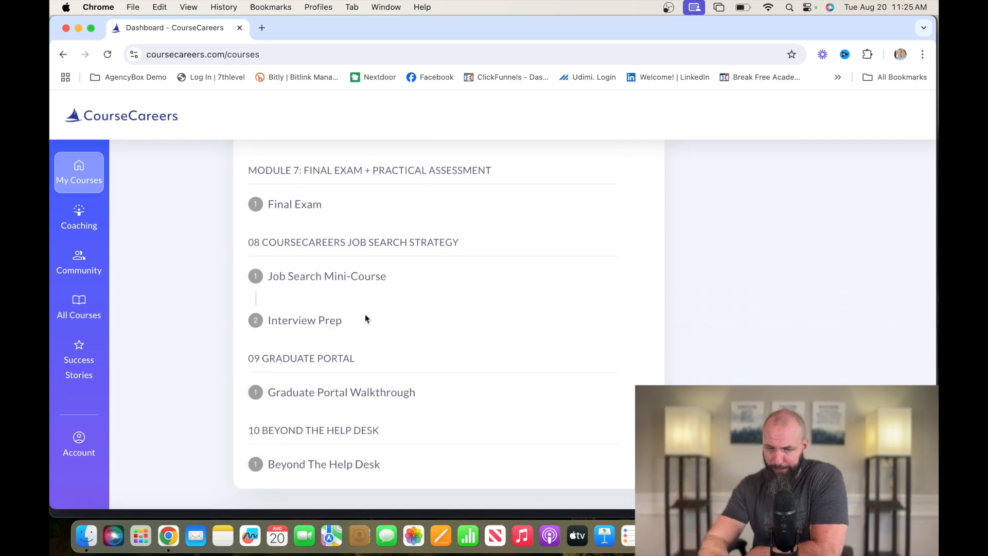